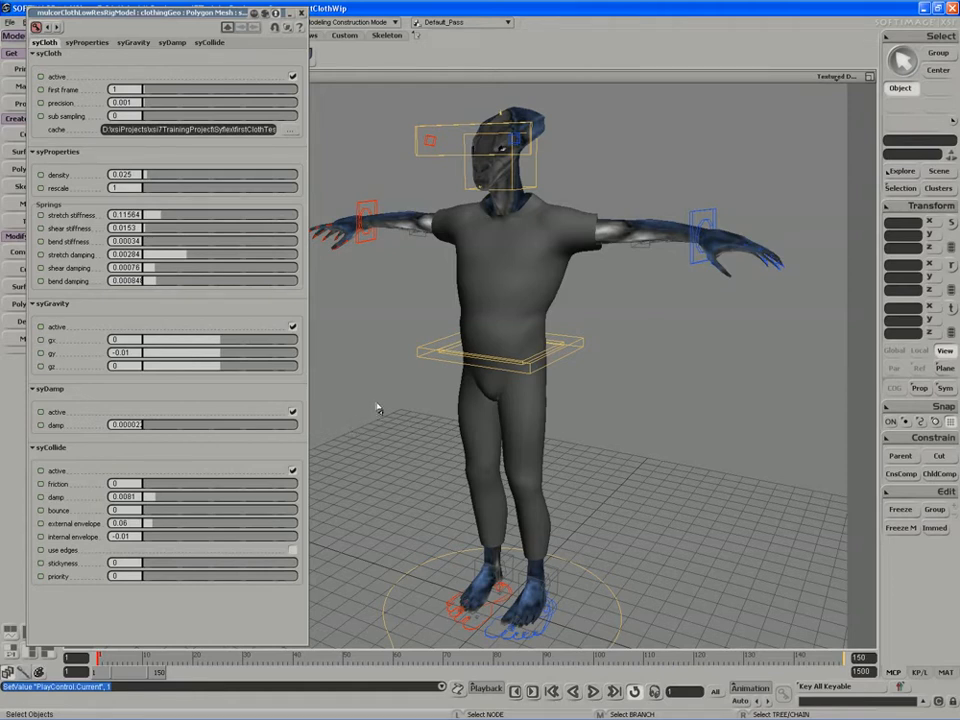
Edit the internal envelope value in the syCollide collision settings.
click(592, 692)
text(0.0002)
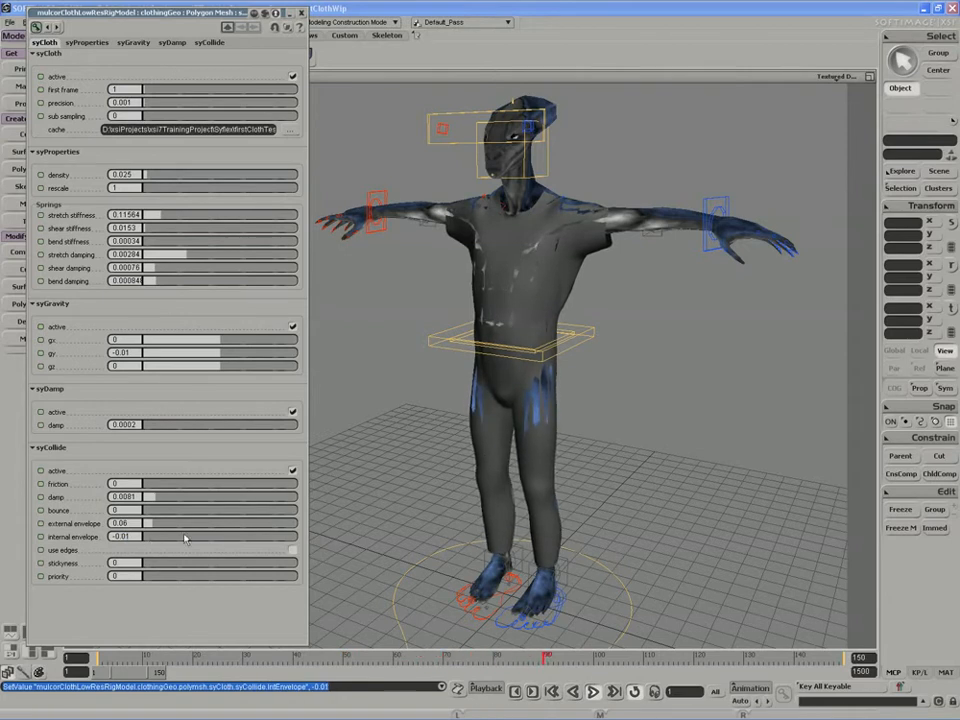
mouse_move(132, 318)
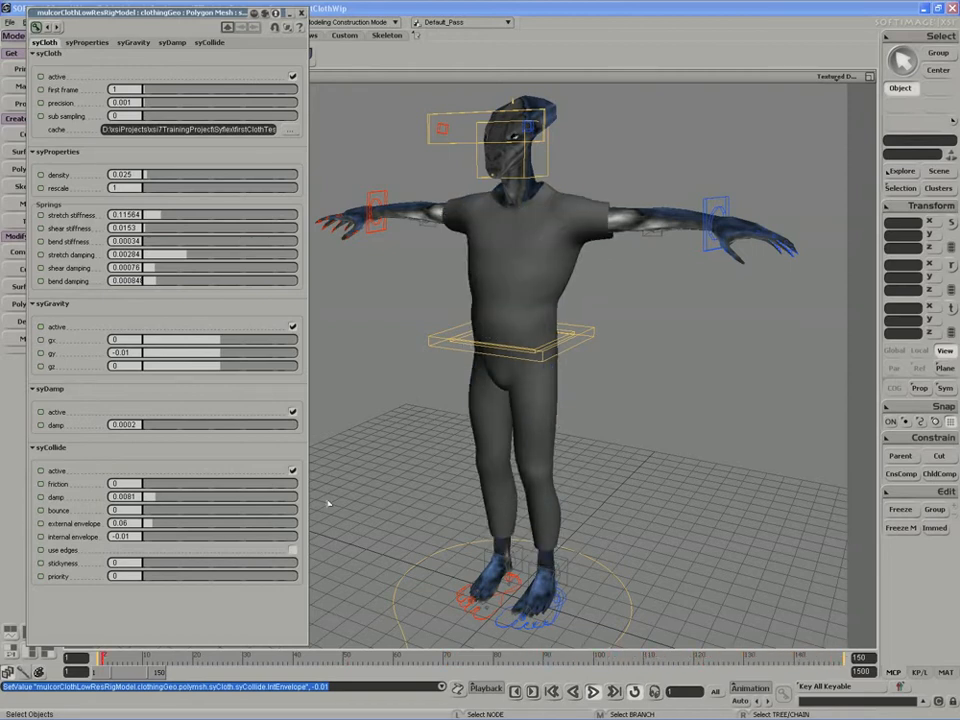
Point the syCloth cache path at a second, new cache file.
click(388, 656)
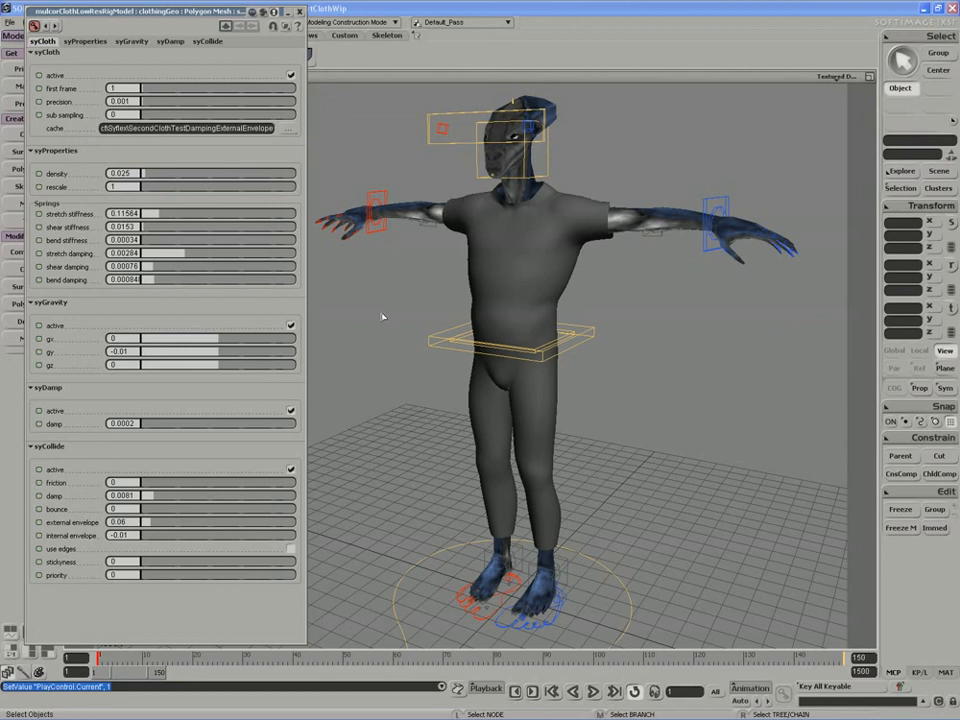
mouse_move(388, 332)
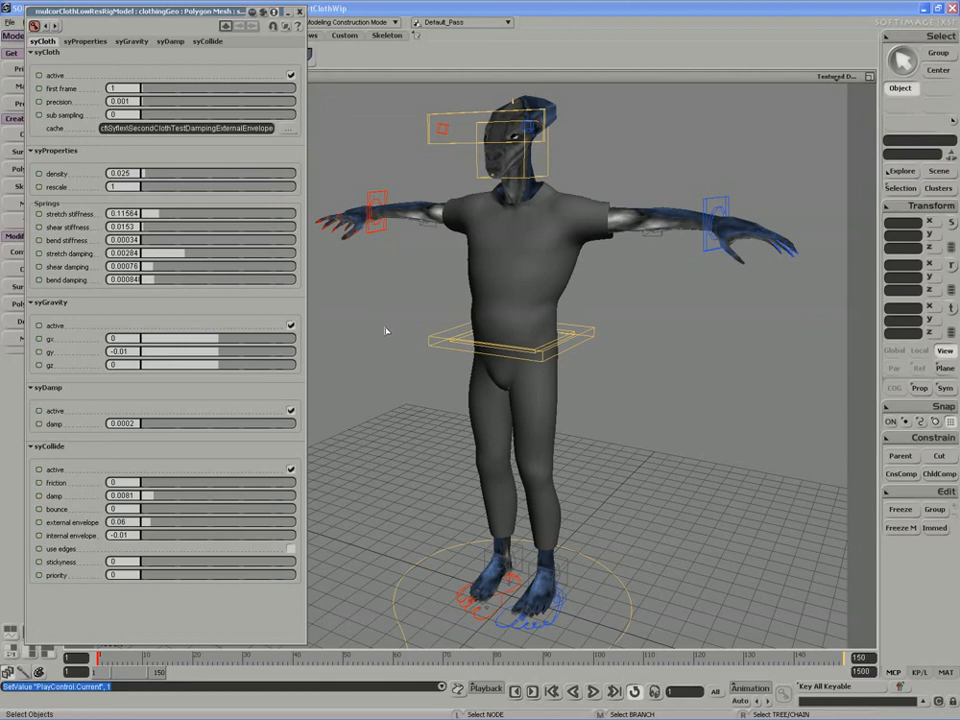
mouse_move(400, 348)
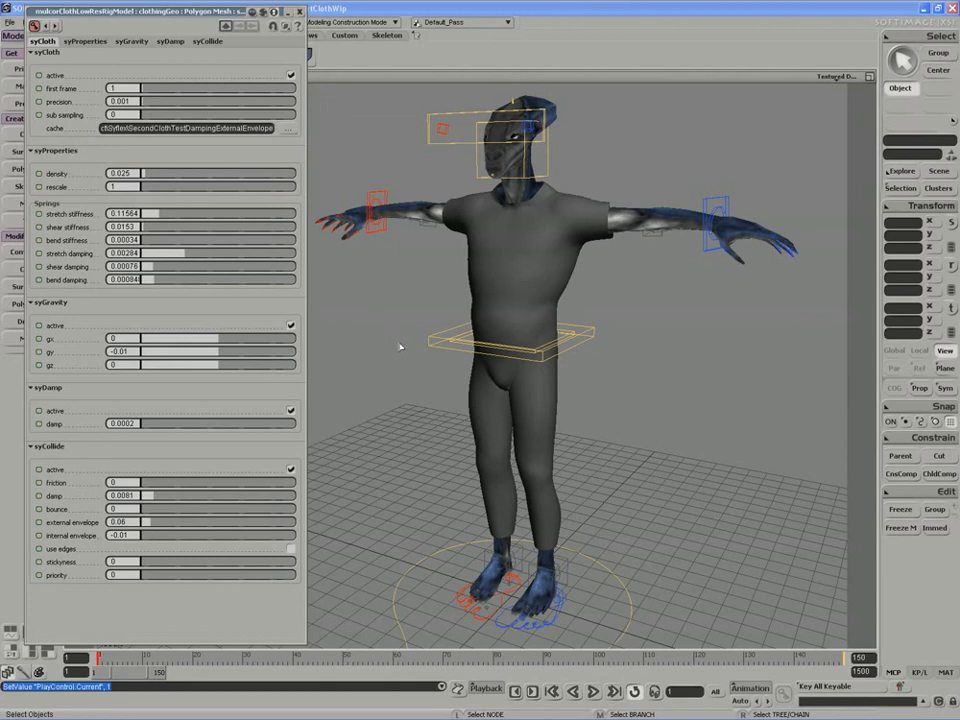